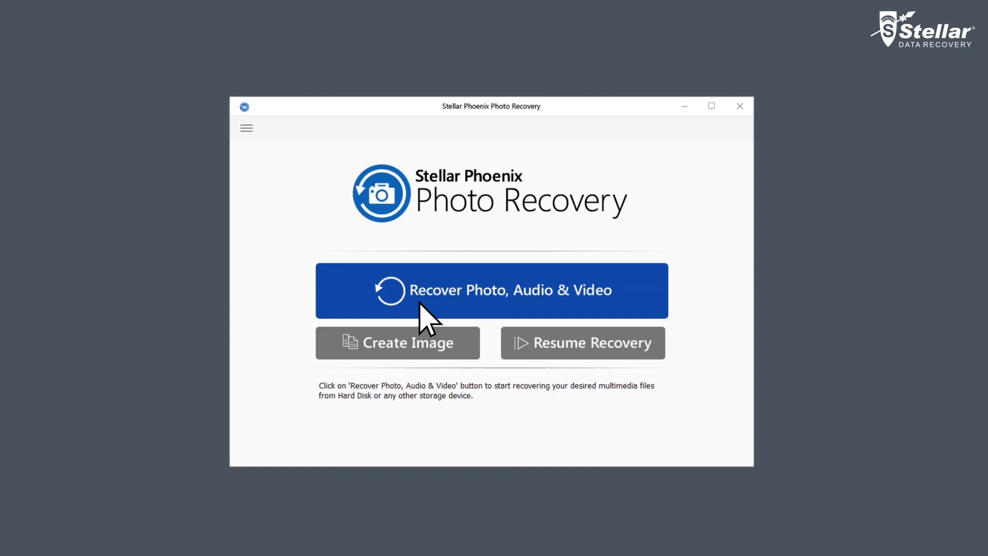
- Start the Recover Photo, Audio & Video mode to list storage media
left_click(492, 290)
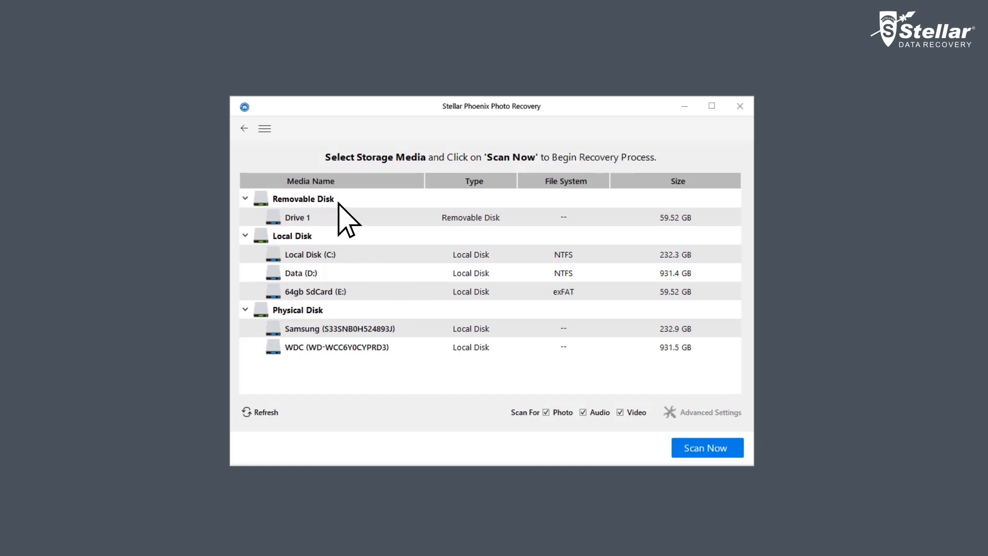
mouse_move(348, 377)
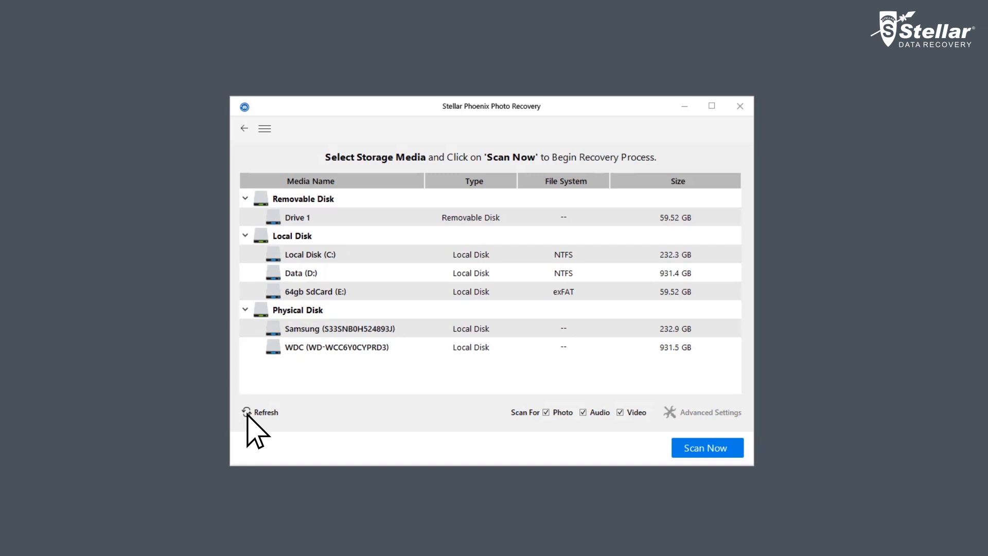
- Refresh the media list, select removable Drive 1 (59.52 GB), and start scanning
left_click(297, 217)
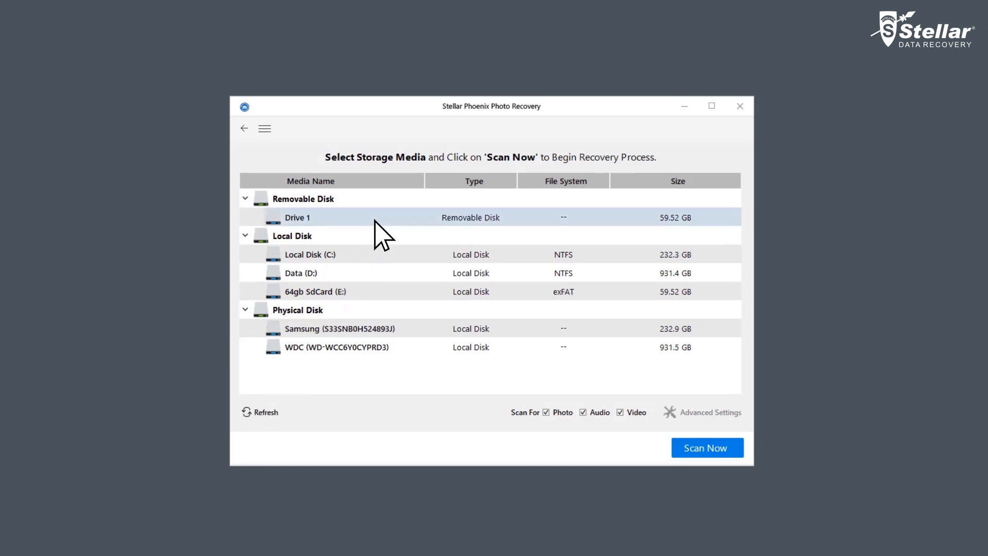
left_click(297, 217)
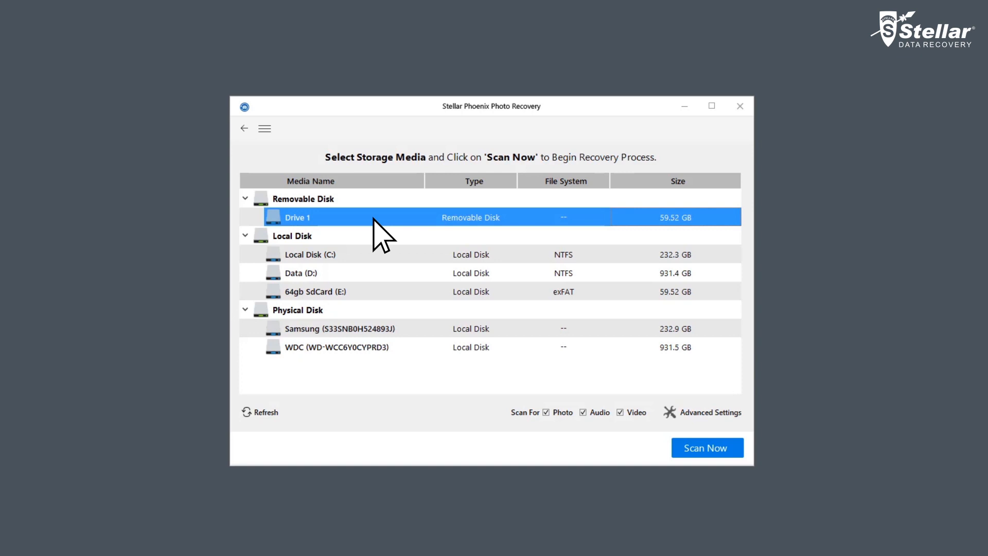
left_click(706, 447)
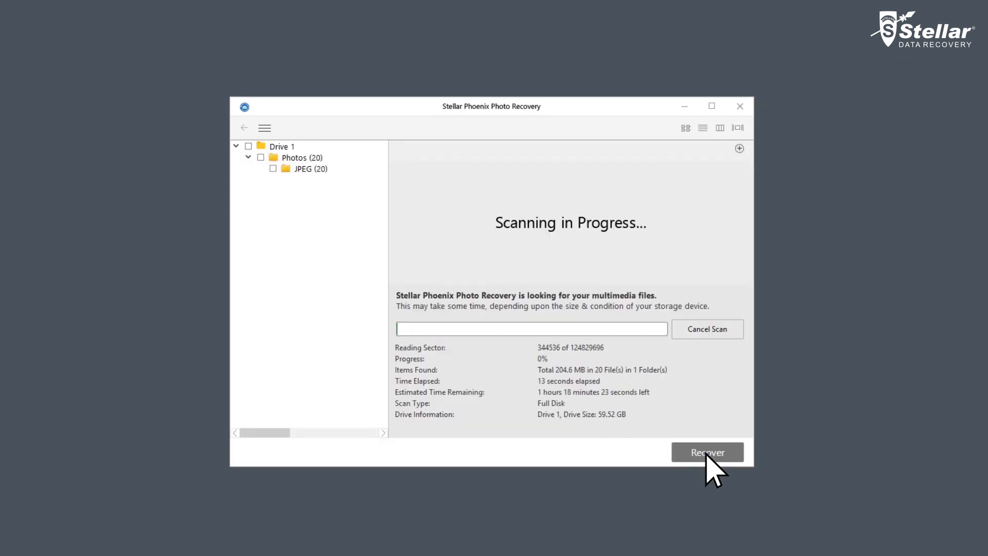
mouse_move(626, 455)
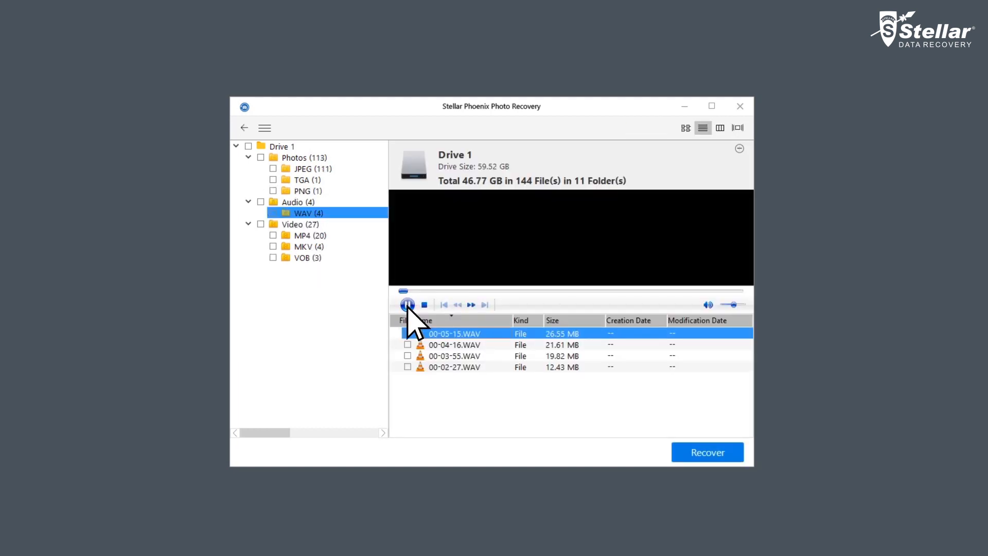
- Pause the preview, mark 00-05-15, 00-04-16 and 00-02-27 WAV files, and recover to D:\Recovered
left_click(407, 304)
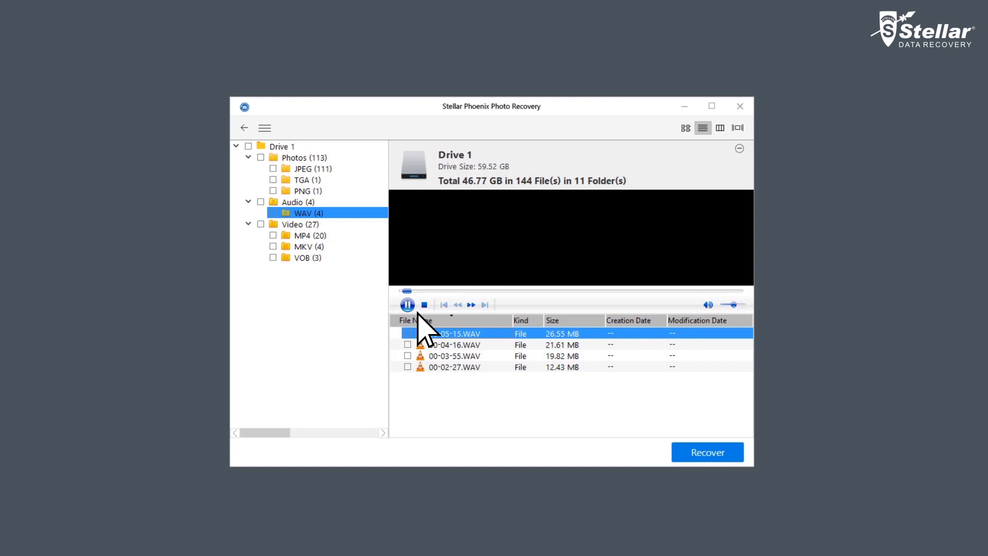
left_click(407, 304)
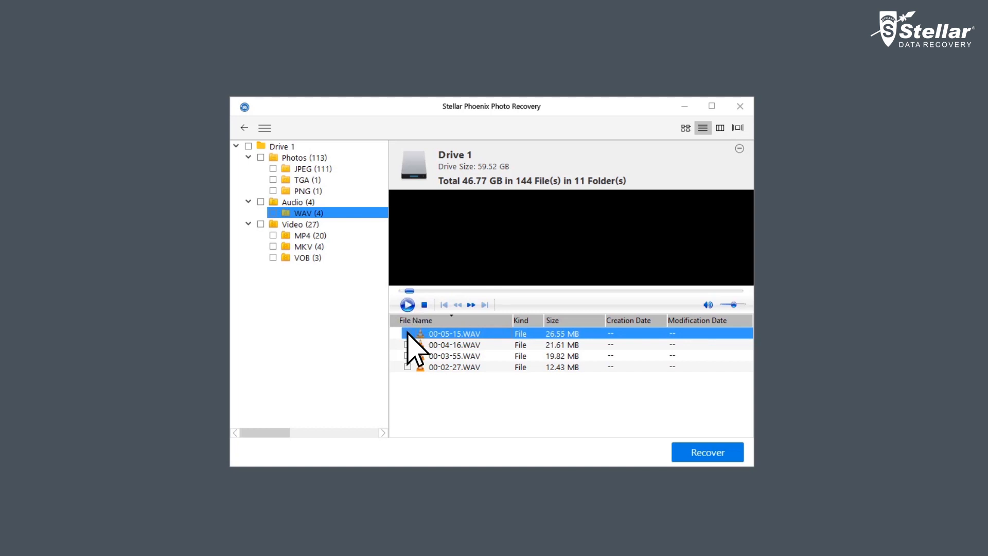
left_click(408, 344)
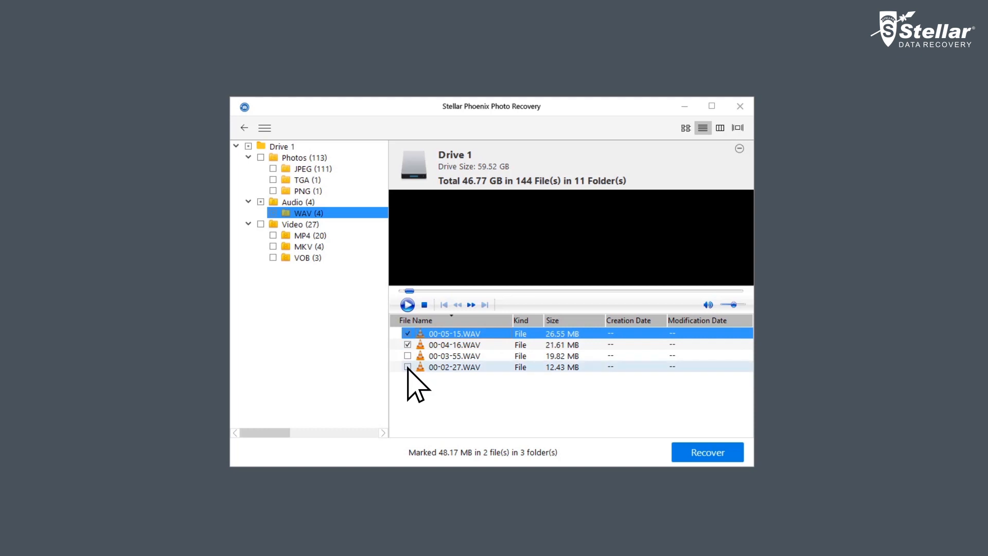
left_click(706, 452)
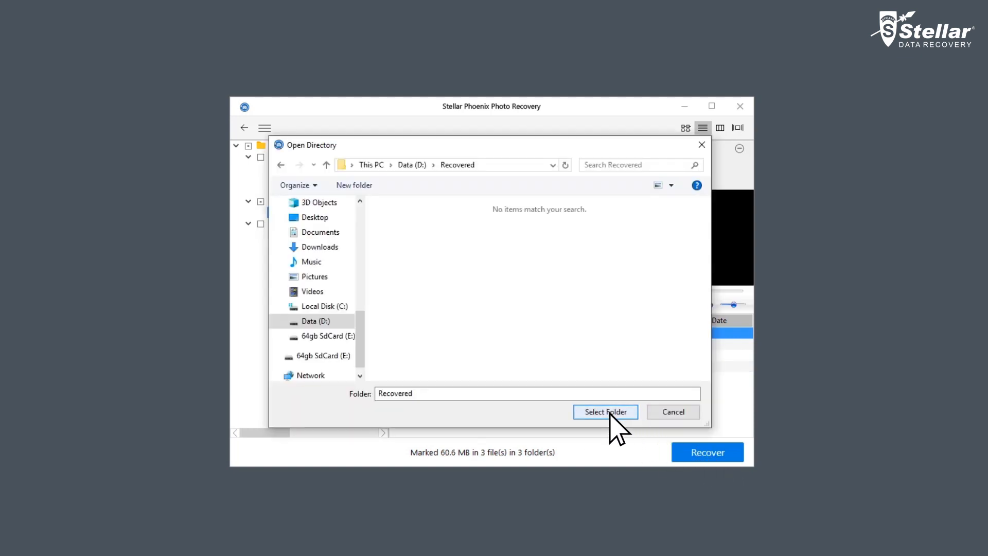
left_click(604, 412)
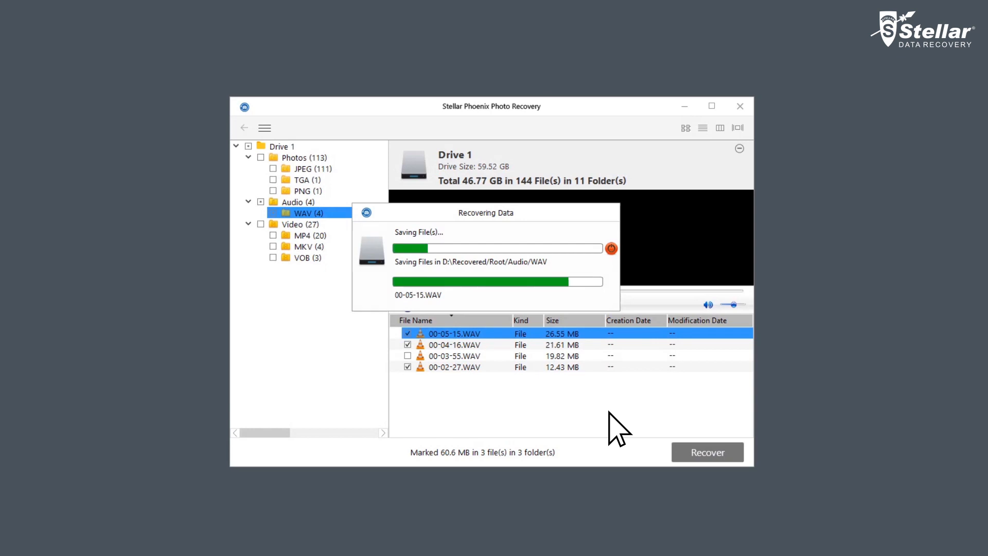